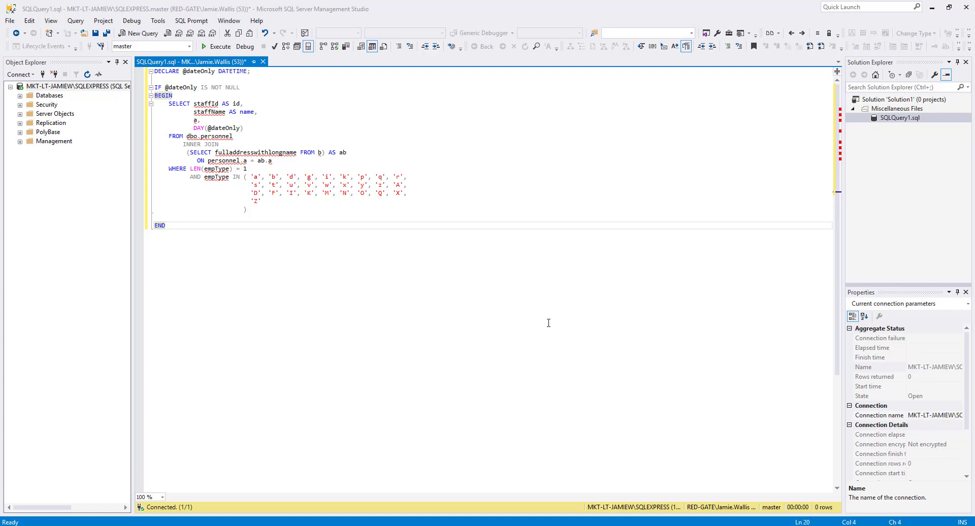
mouse_move(540, 313)
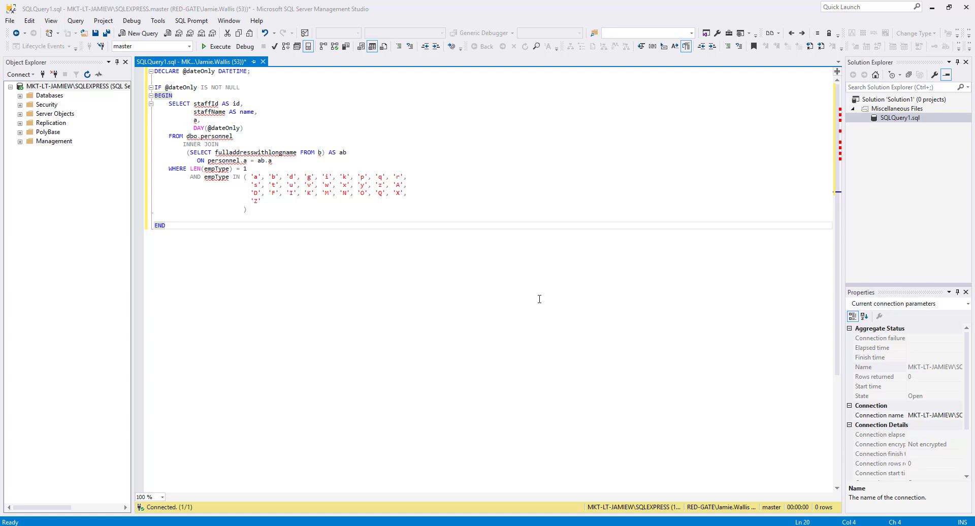
mouse_move(534, 311)
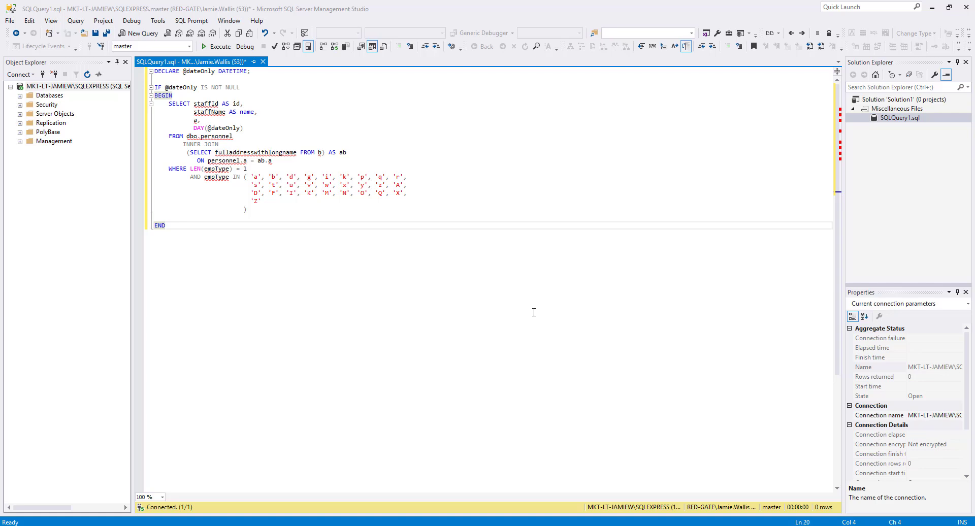
mouse_move(526, 321)
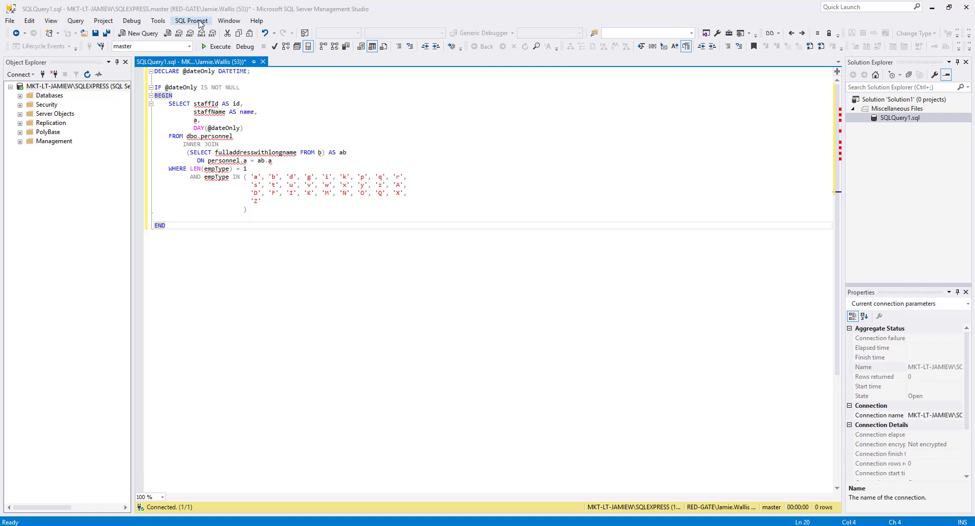
Step: Open SQL Prompt's Formatting styles window with the Default style previewing the sample query
click(192, 20)
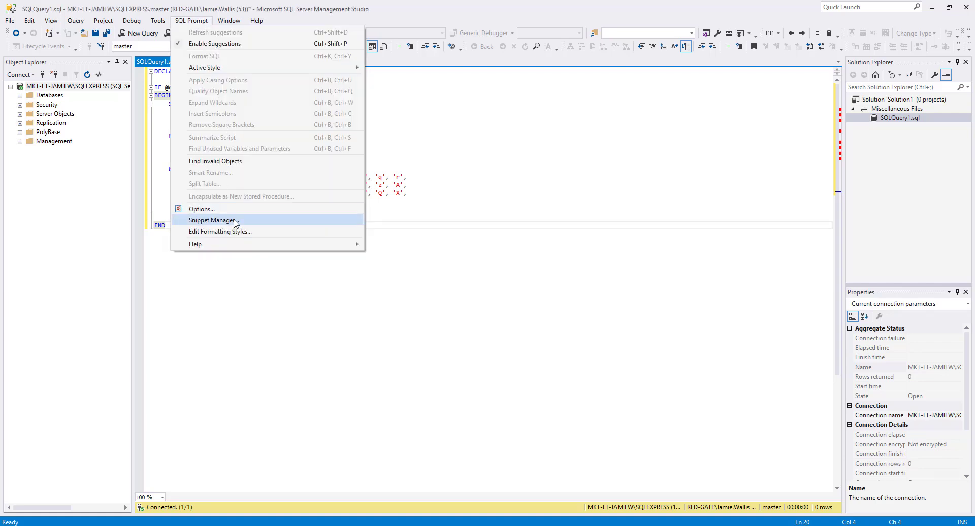
click(220, 231)
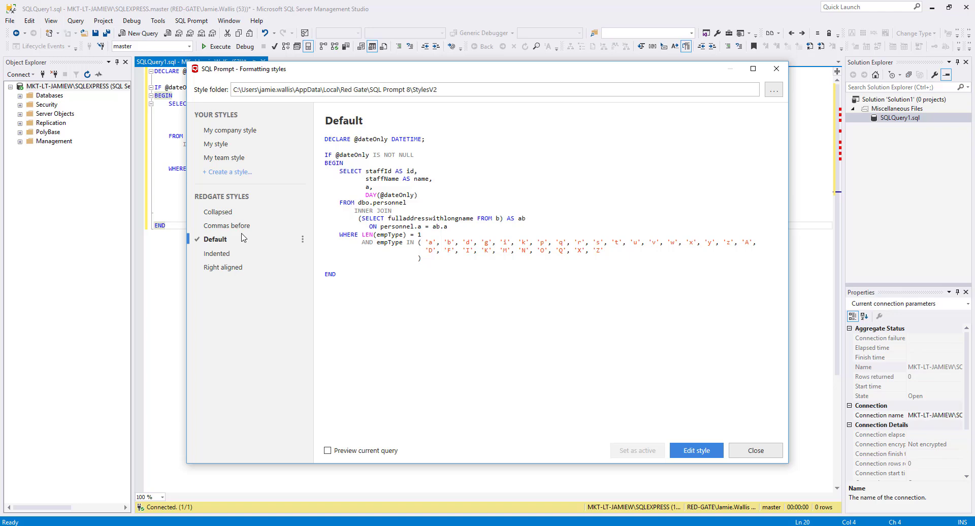
mouse_move(227, 225)
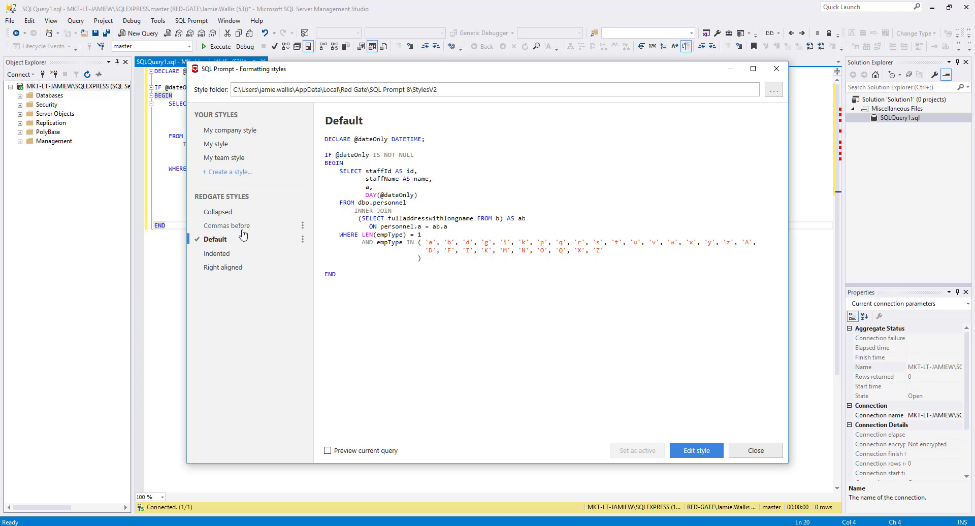
mouse_move(257, 243)
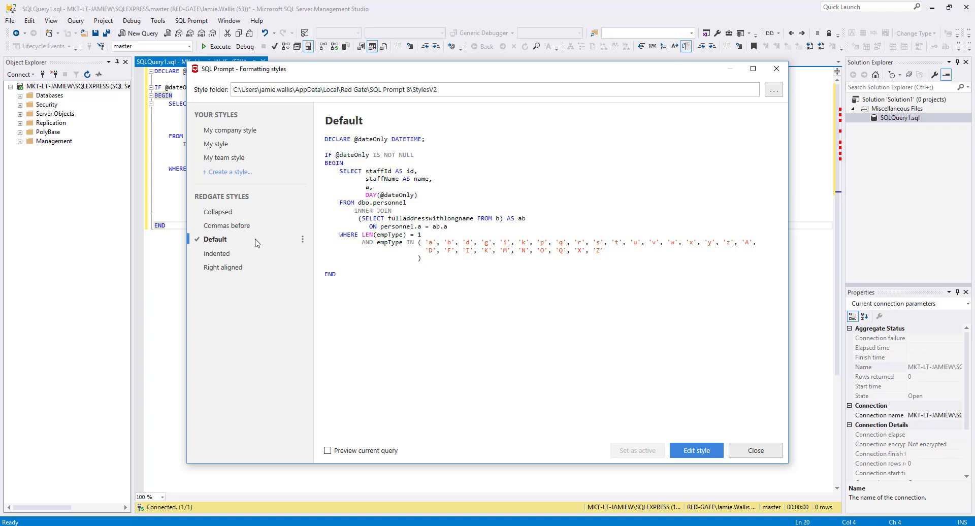
mouse_move(256, 266)
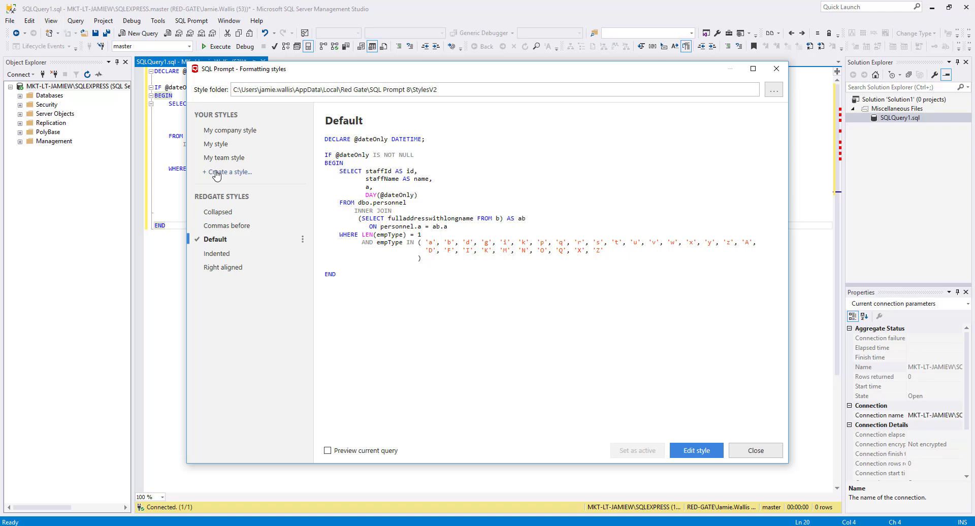
Step: Create a new style named 'Andrei's Style', copied from Default
click(228, 172)
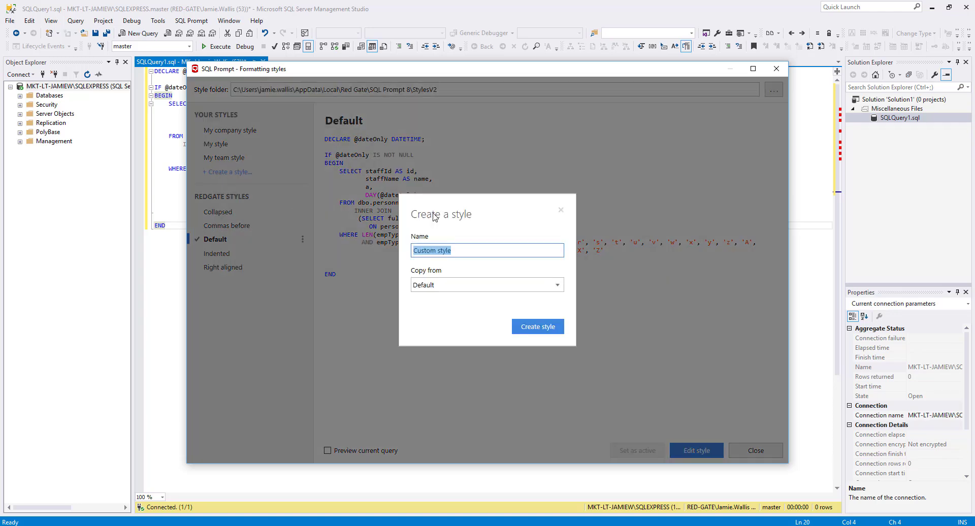
text(Andre)
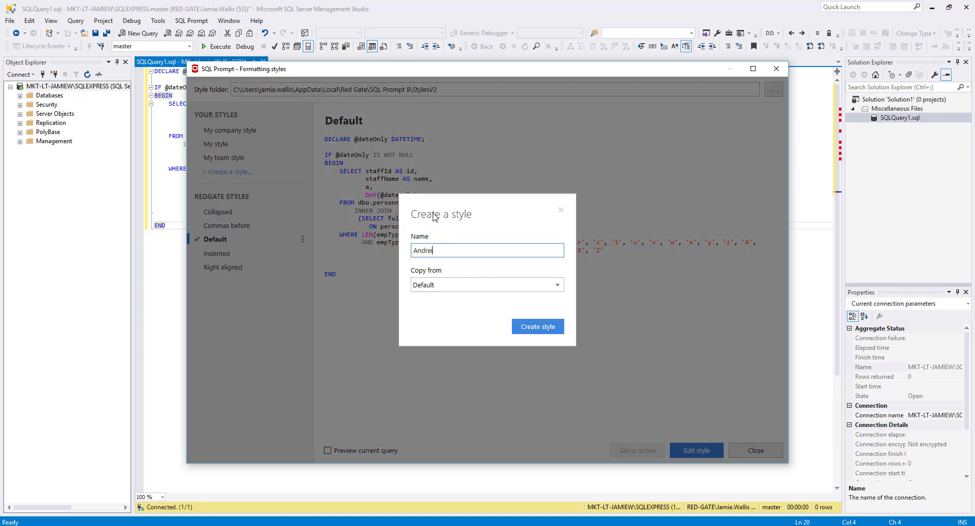
text(i's Style)
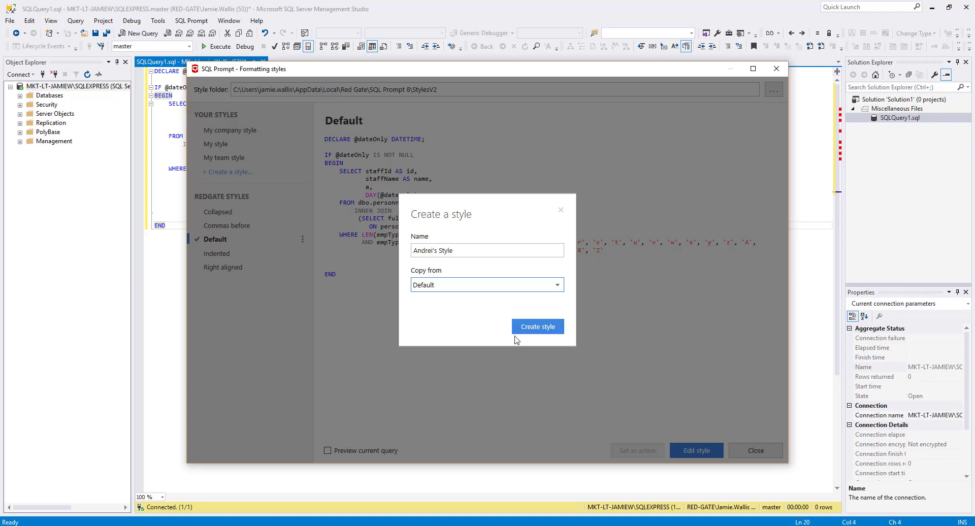
click(537, 327)
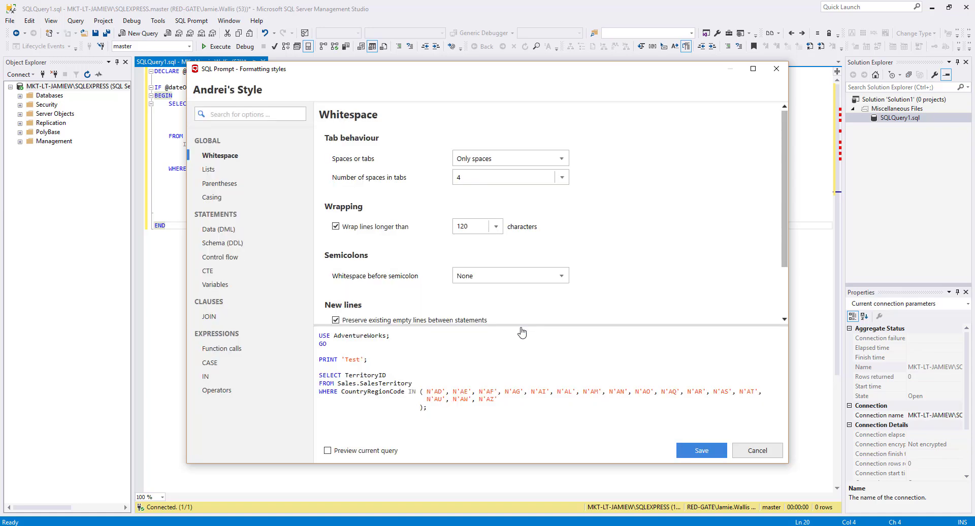
mouse_move(304, 163)
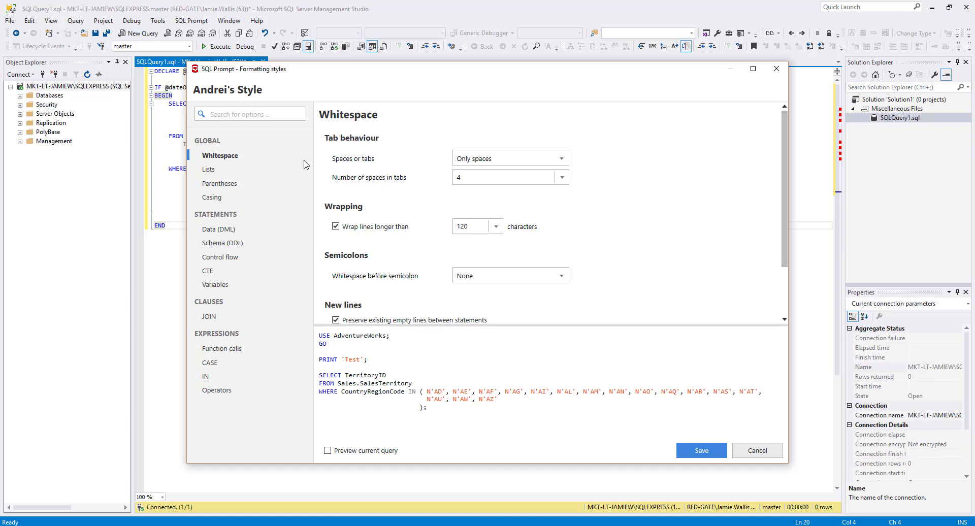
mouse_move(305, 165)
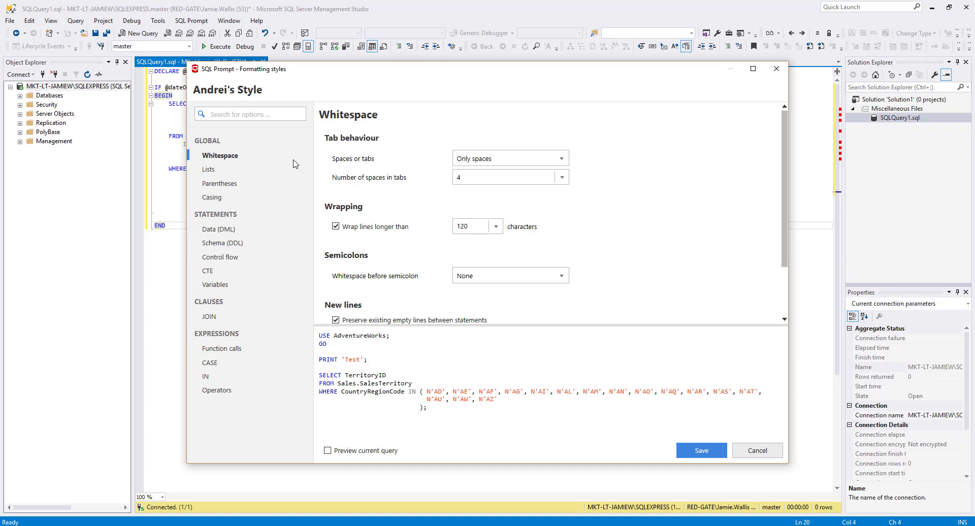
mouse_move(243, 189)
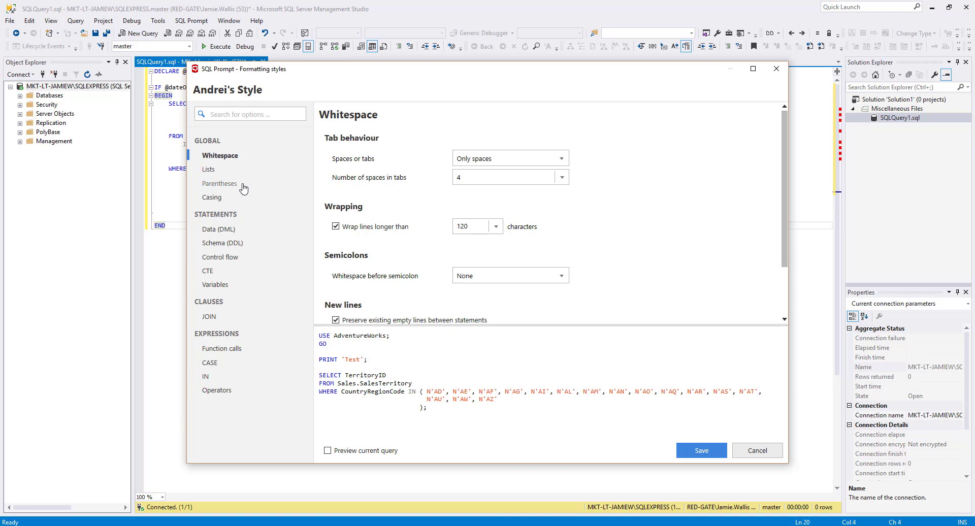
mouse_move(246, 247)
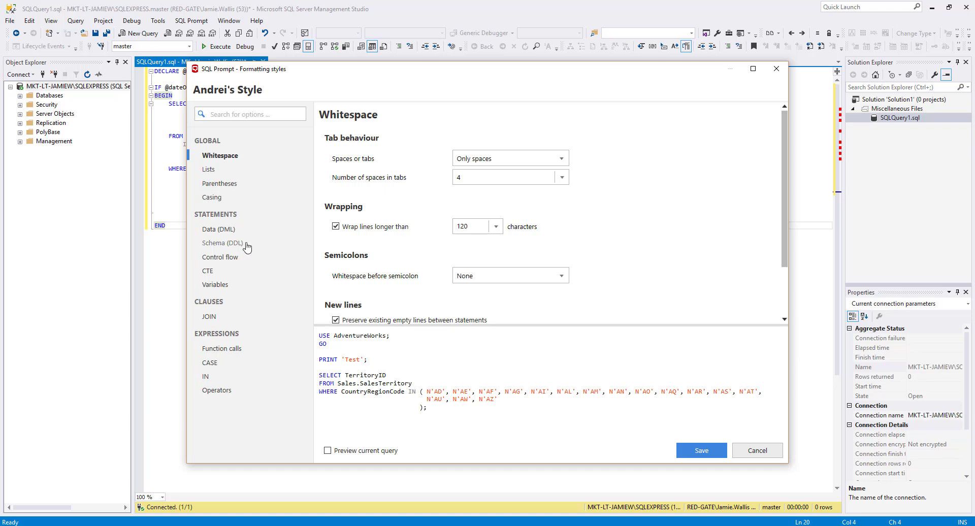
mouse_move(243, 275)
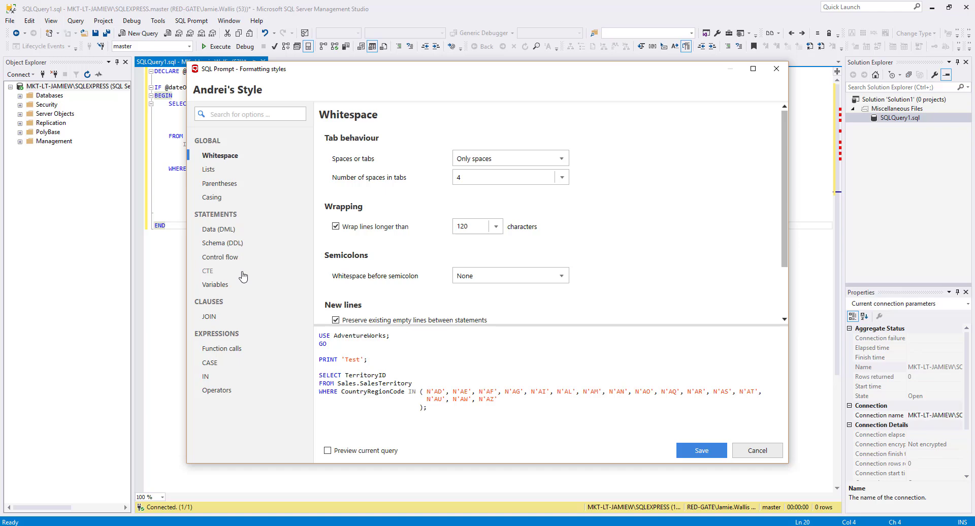
mouse_move(232, 293)
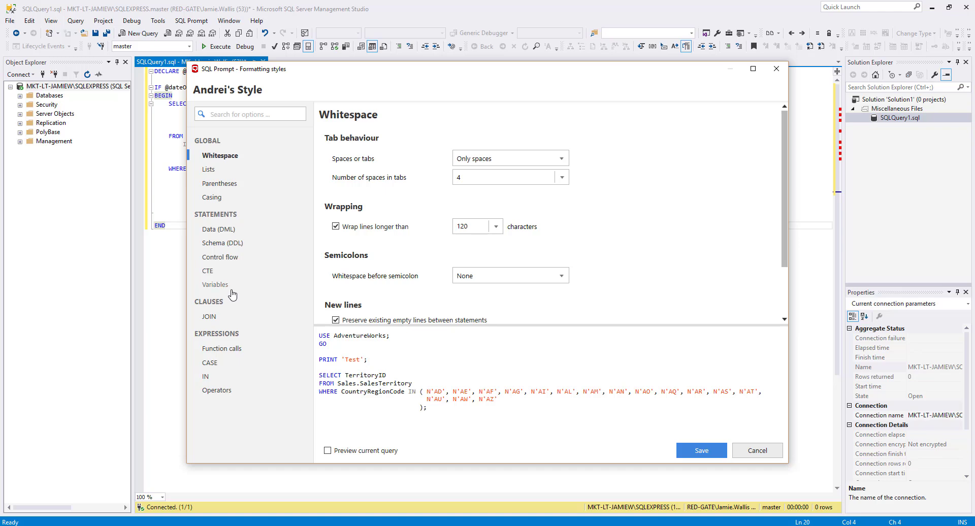
mouse_move(380, 142)
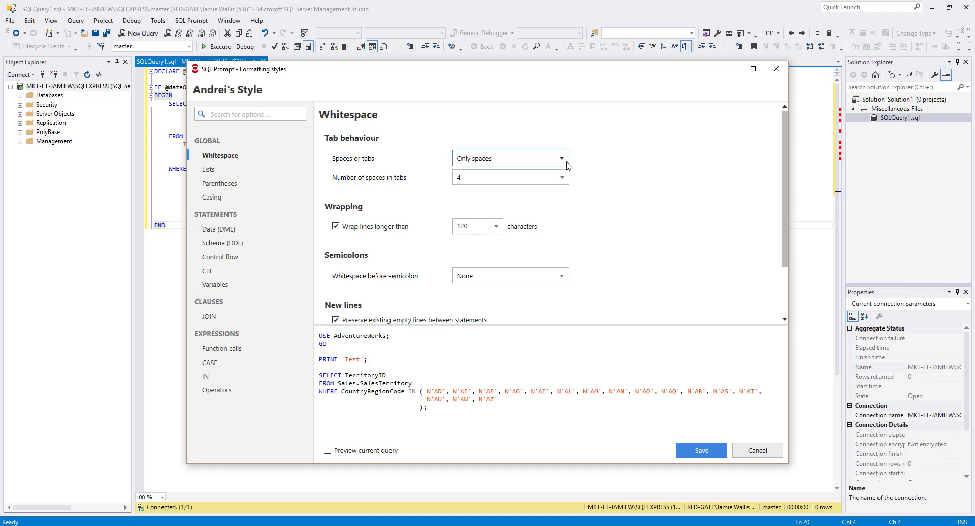
Step: Set Andrei's Style to indent with only tabs, 2 spaces per tab
click(560, 157)
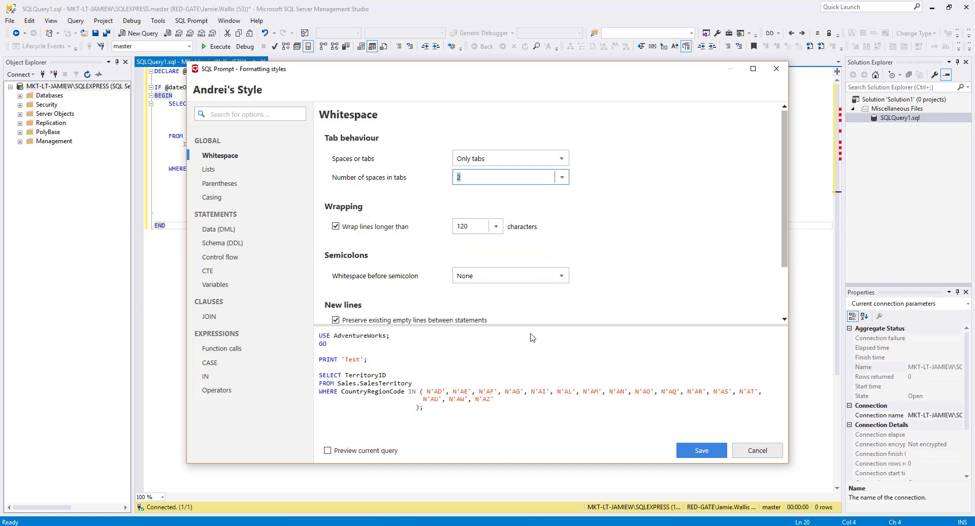
mouse_move(447, 421)
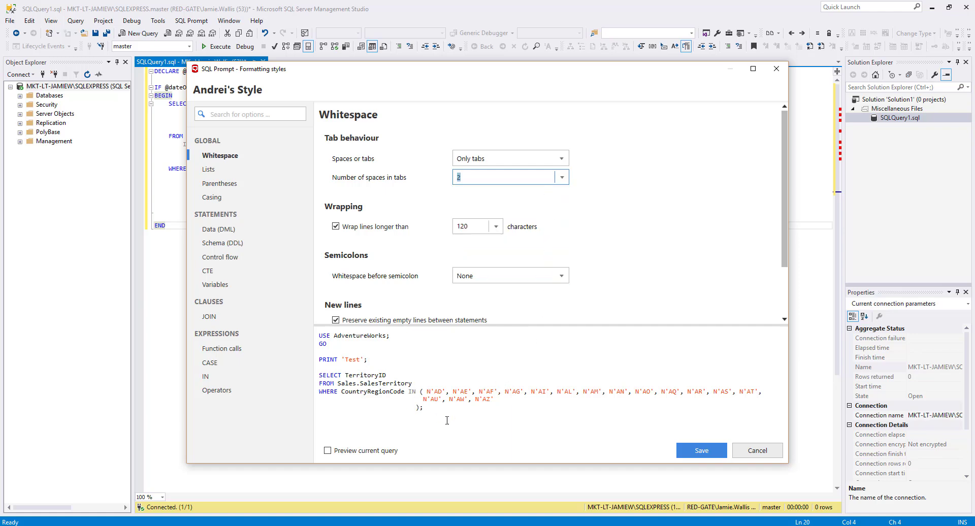
mouse_move(496, 351)
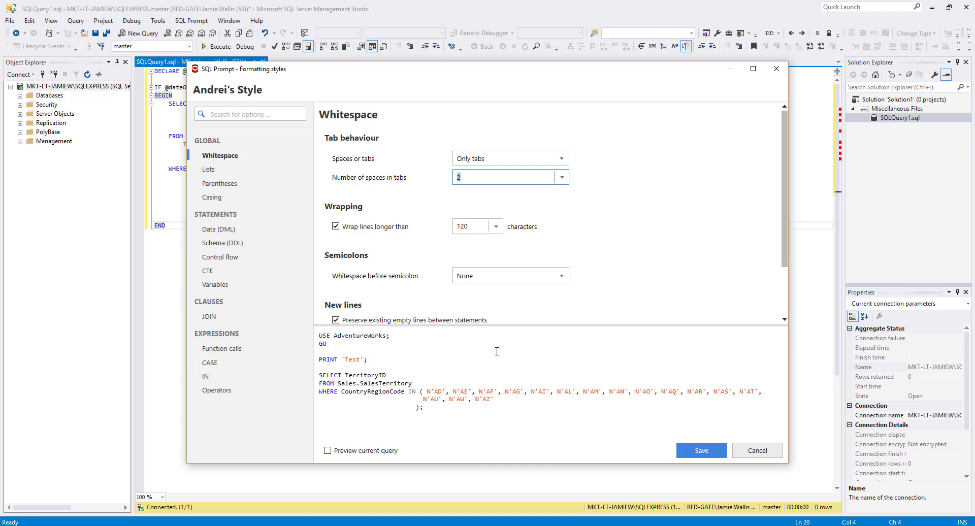
mouse_move(312, 422)
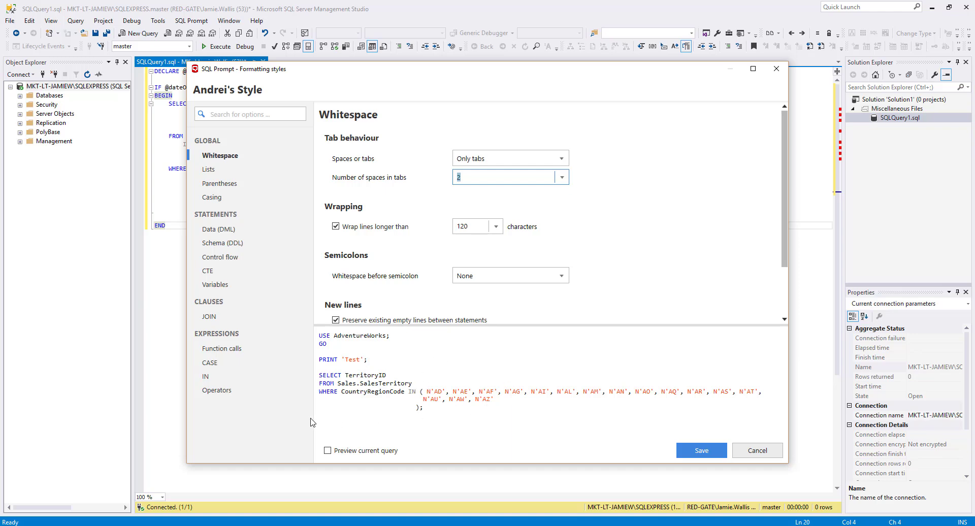
mouse_move(328, 444)
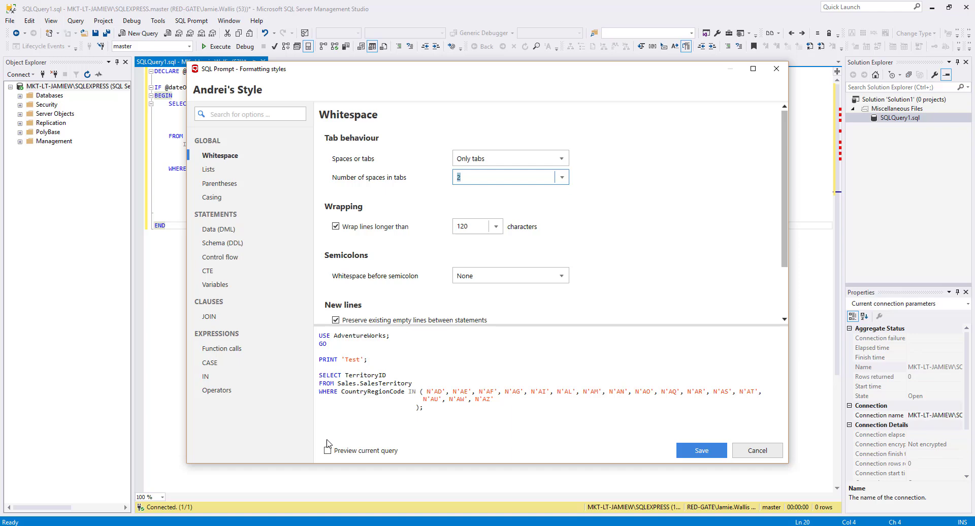
Step: Preview the open query and turn off 'Wrap lines longer than'
click(326, 451)
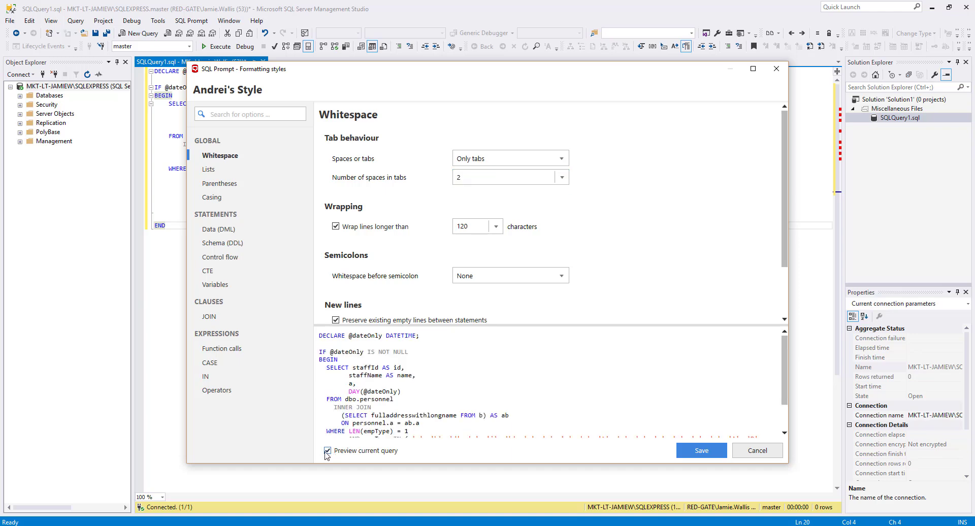
click(327, 451)
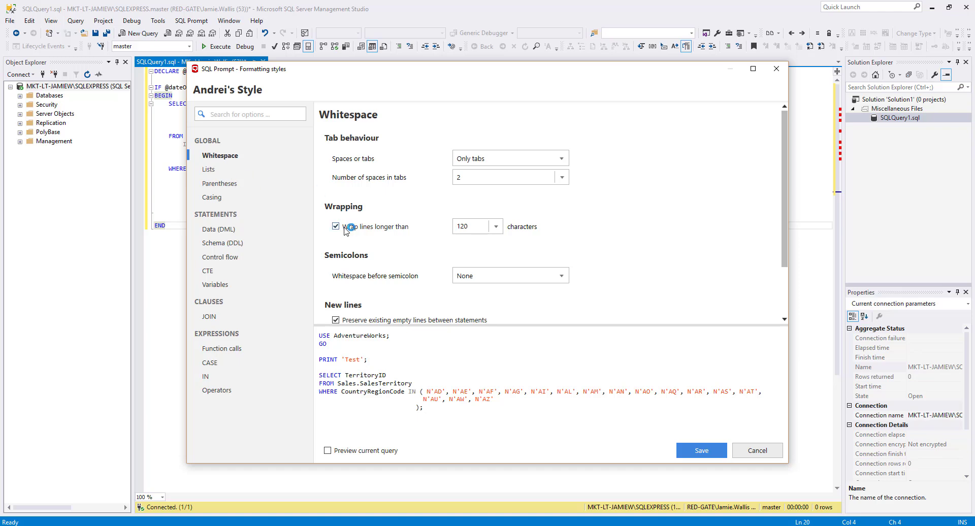
click(335, 227)
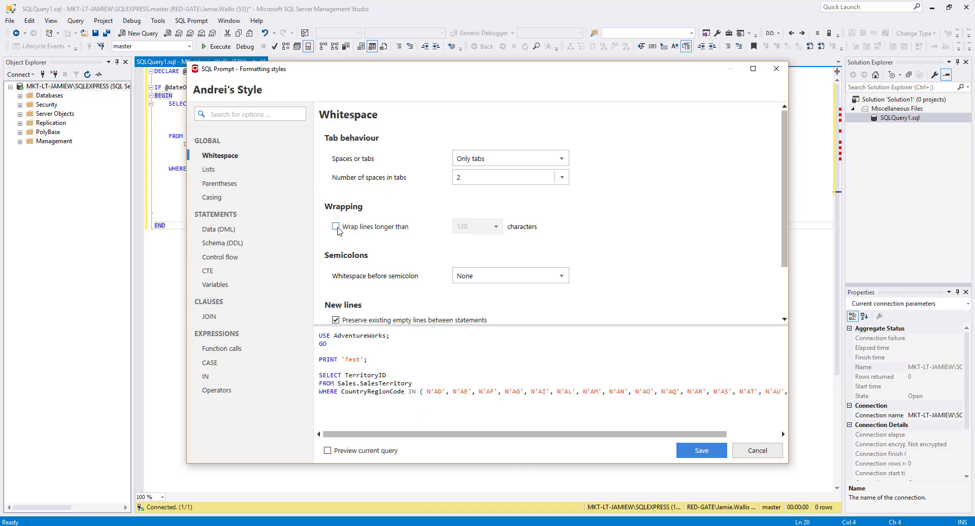
Step: In Lists, enable 'Add a space before comma'
click(208, 169)
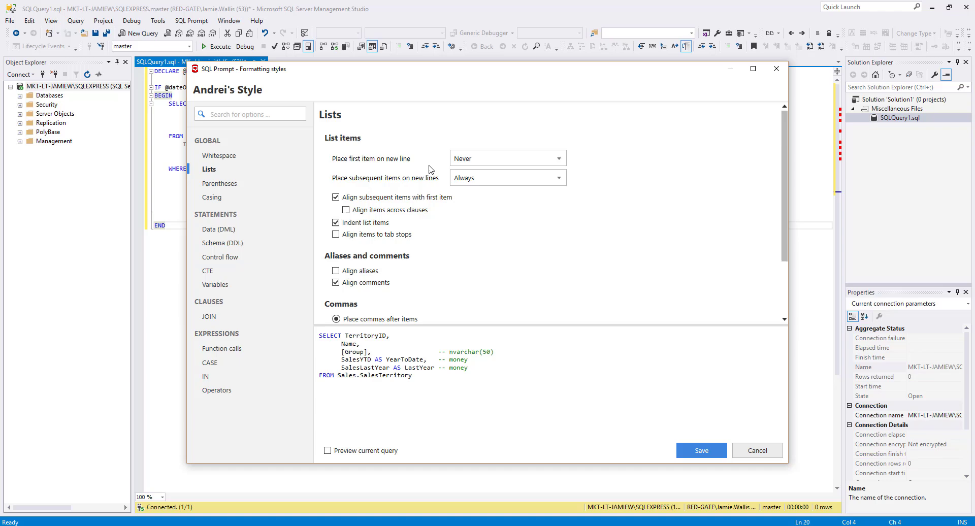
scroll(down, 3)
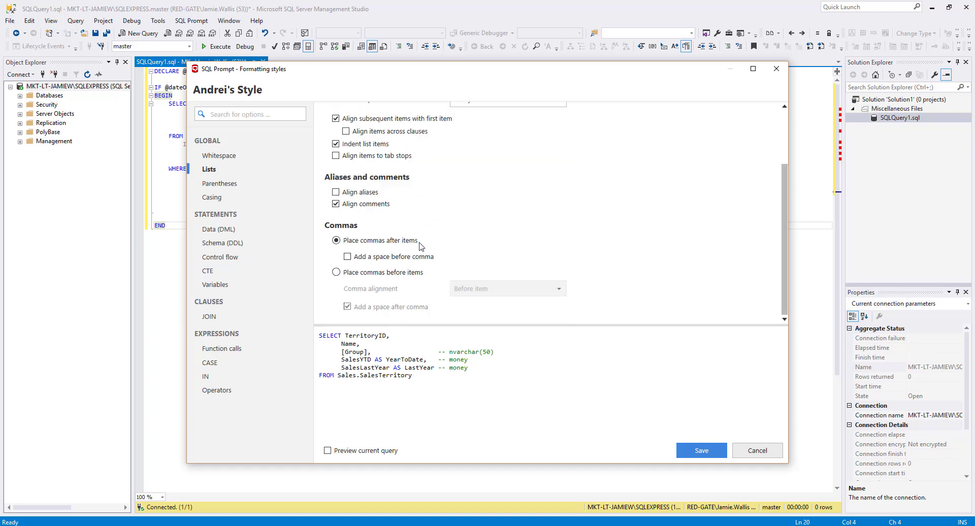
click(347, 256)
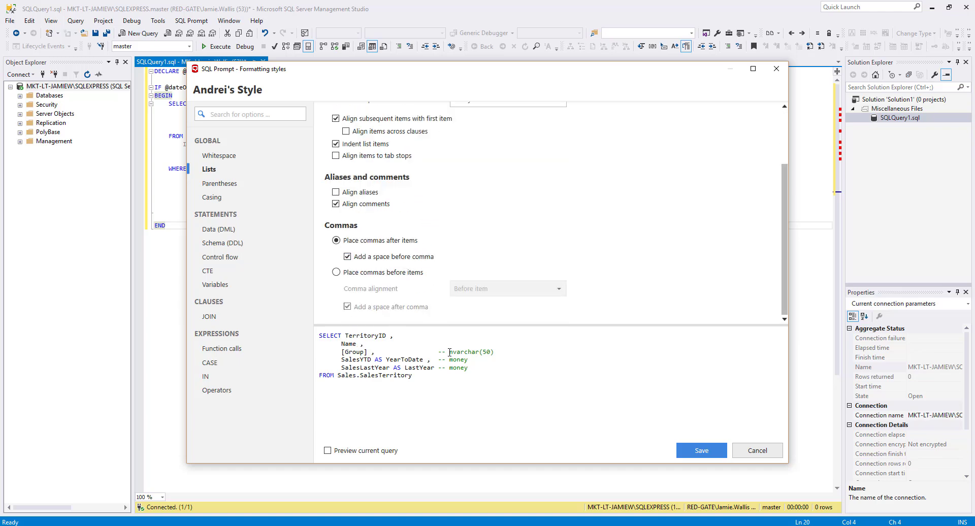
mouse_move(701, 450)
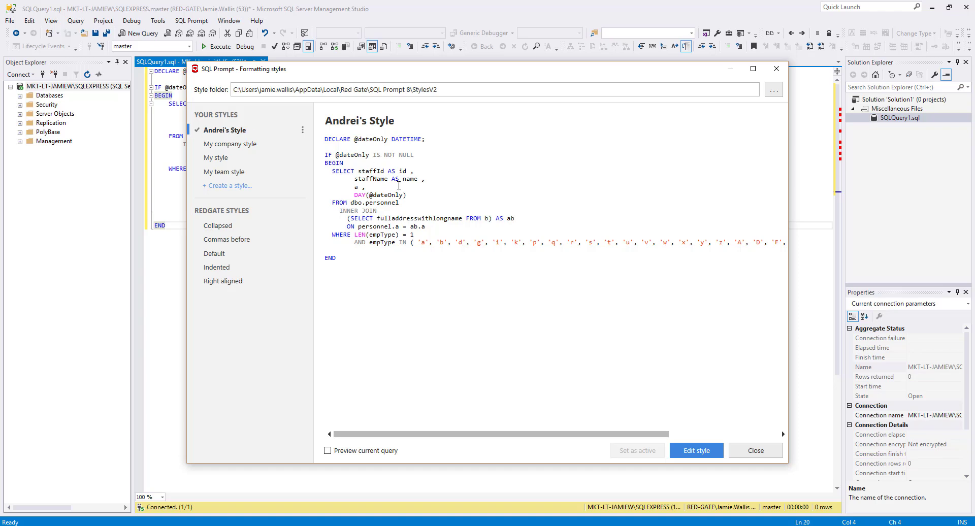
mouse_move(474, 293)
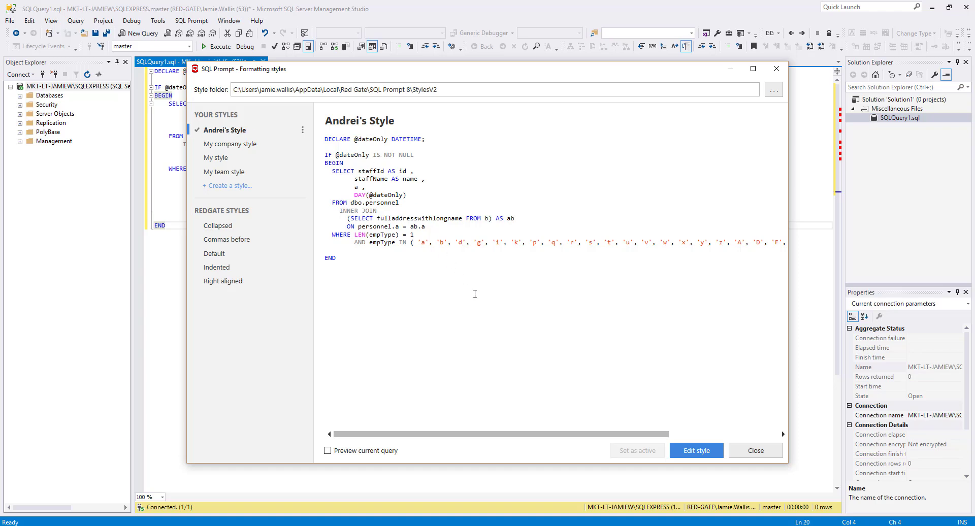
mouse_move(607, 455)
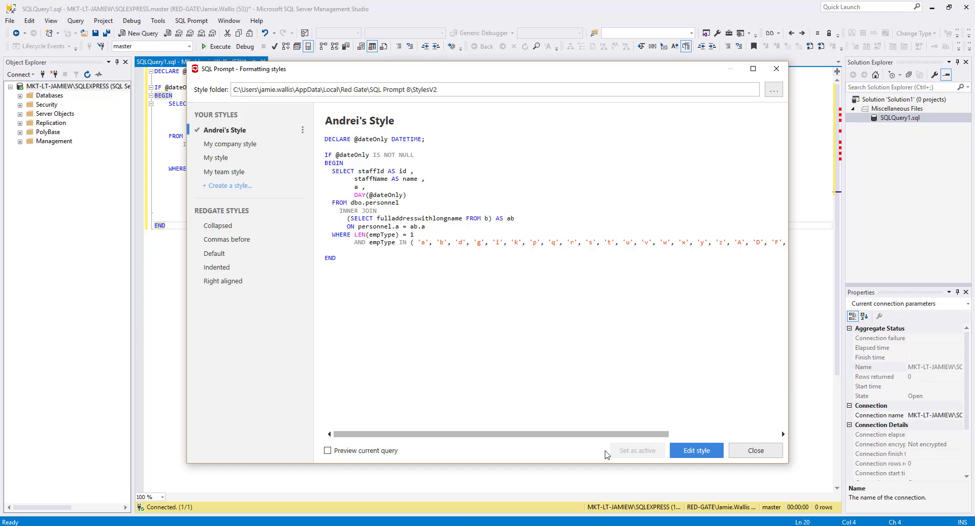
mouse_move(225, 152)
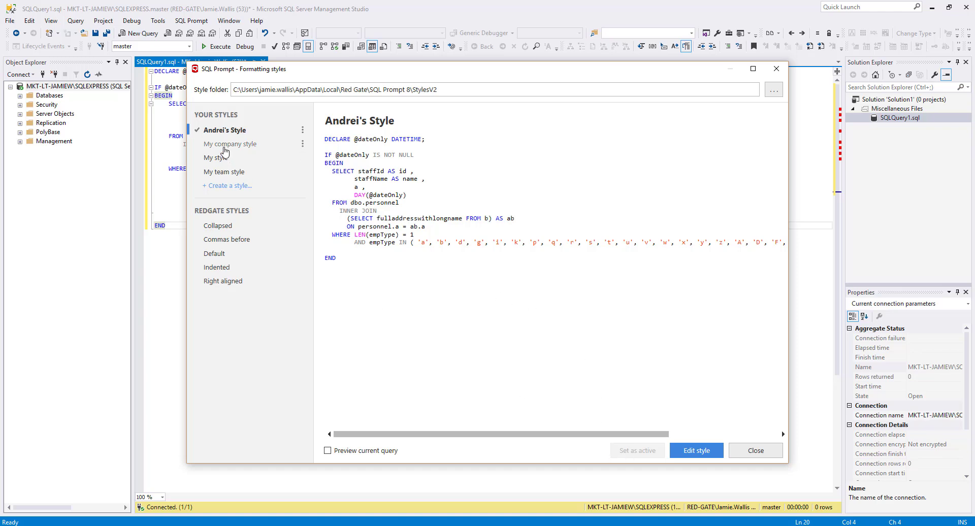
Step: Compare against My company style, then reselect Andrei's Style
click(230, 144)
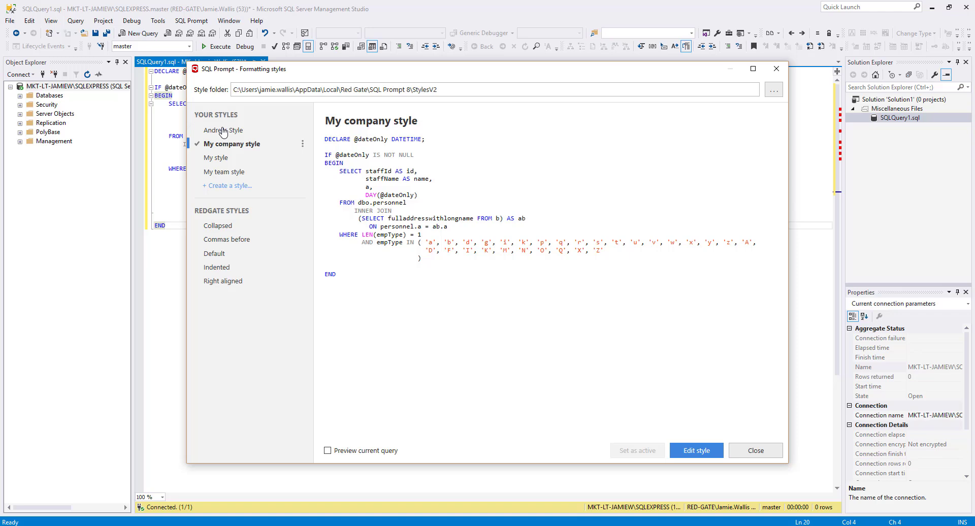
click(222, 130)
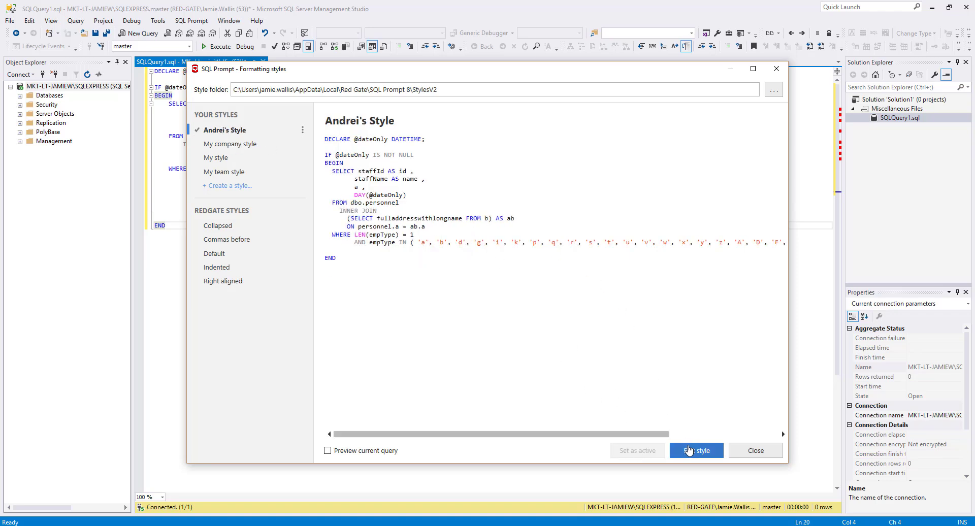
Step: Right-align JOINs to FROM and insert empty lines between JOIN clauses
click(696, 450)
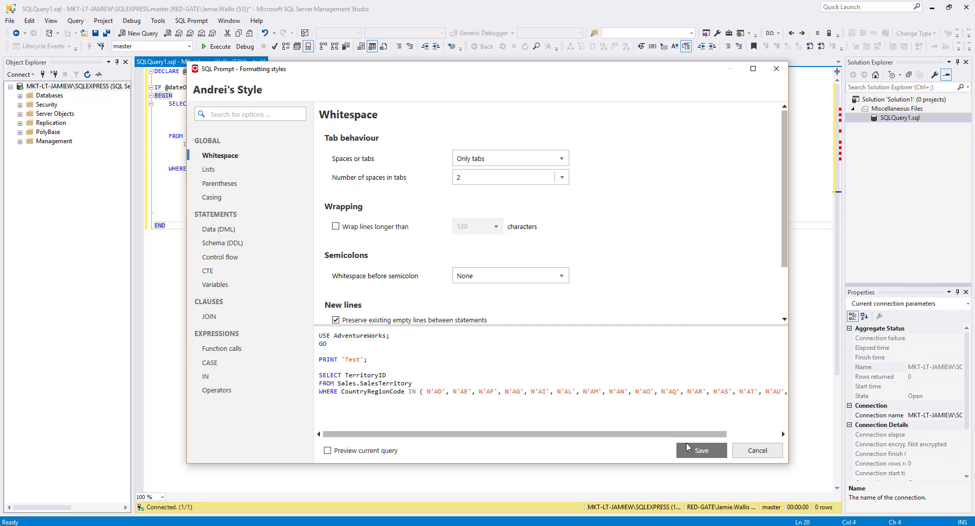
mouse_move(356, 198)
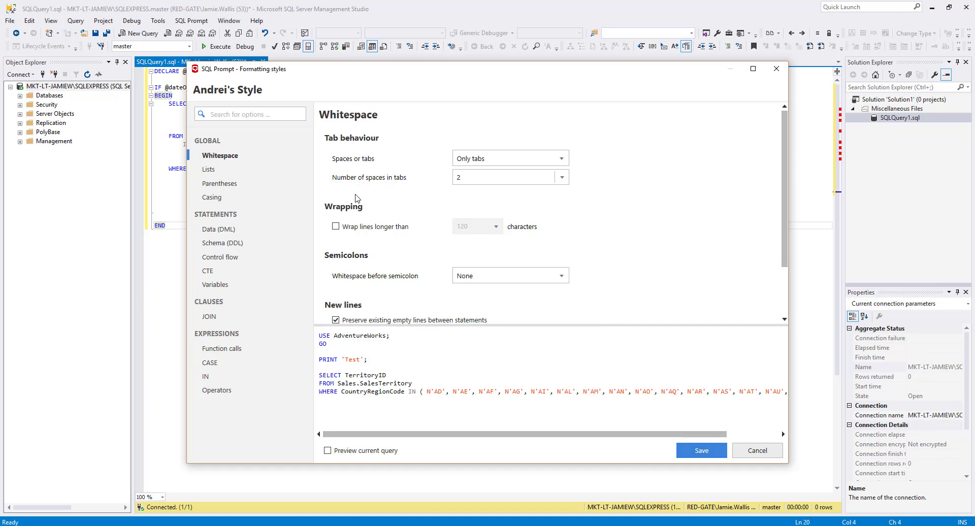
mouse_move(217, 316)
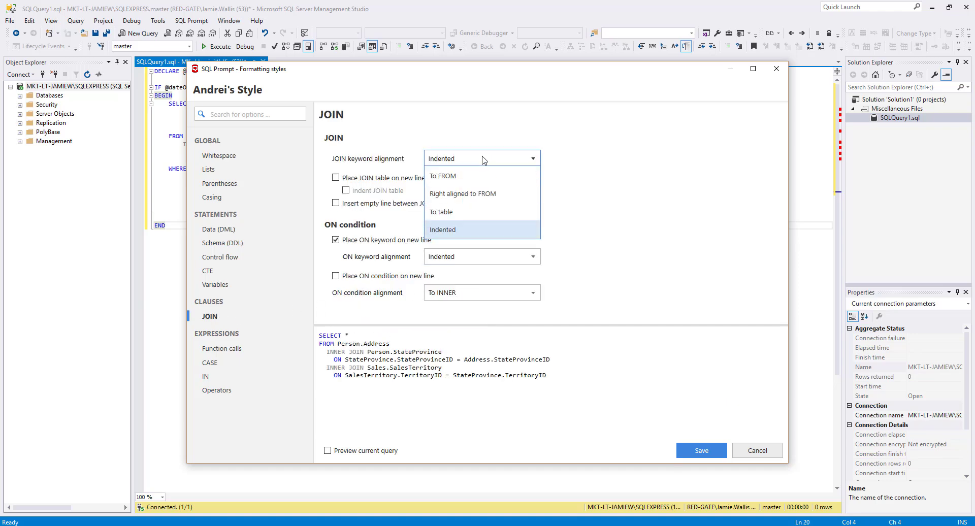
click(462, 193)
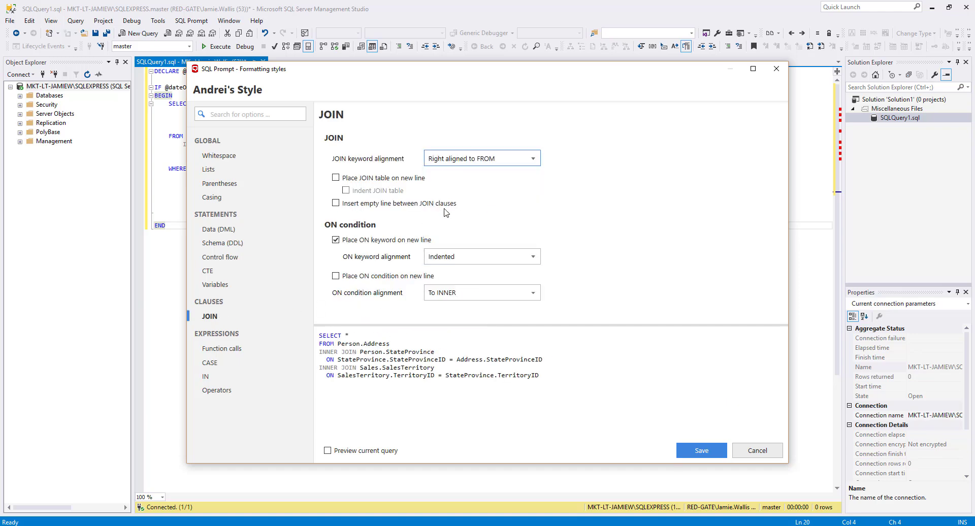
click(335, 204)
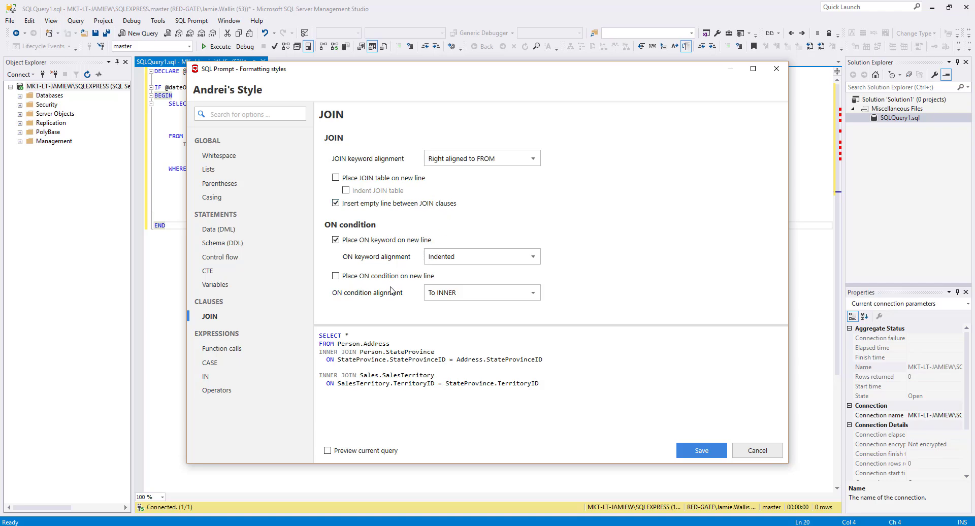
mouse_move(230, 388)
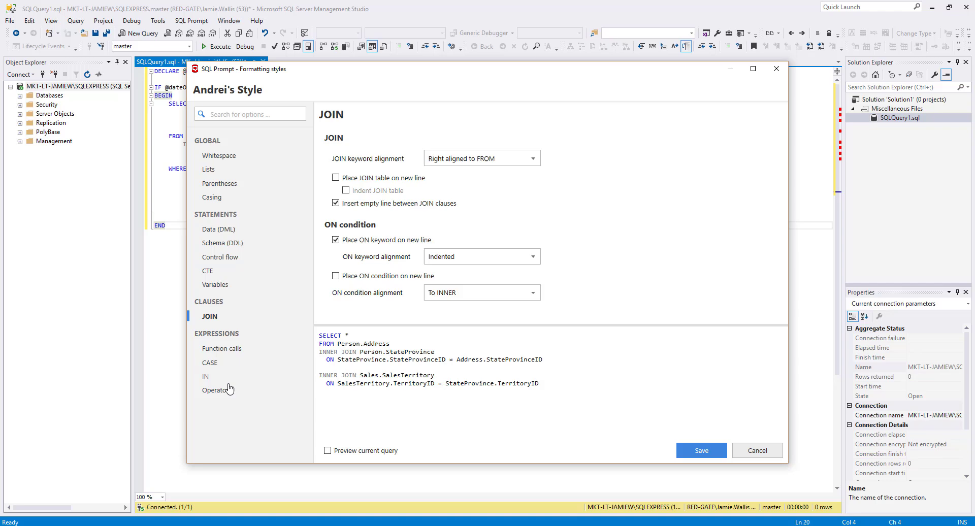
mouse_move(222, 393)
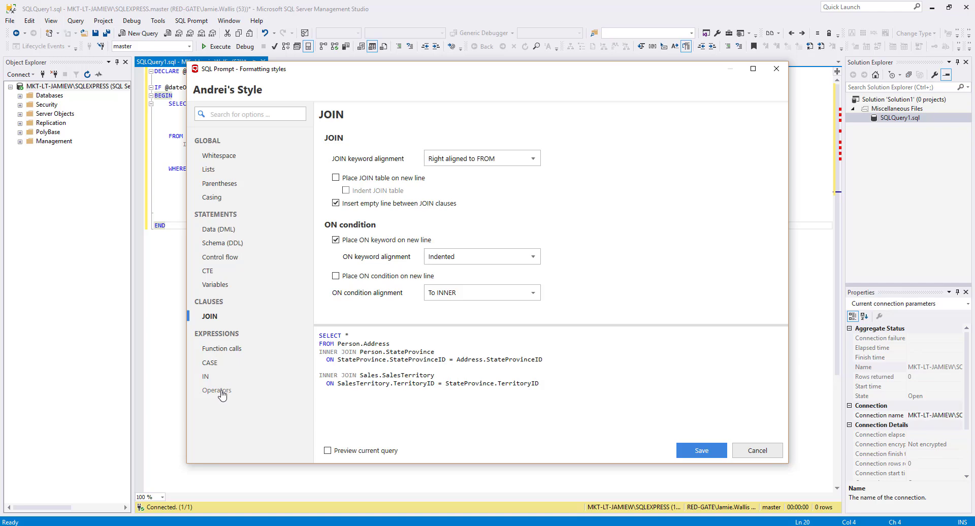
Step: Set operator alignment so AND/OR align to the first list item
click(217, 390)
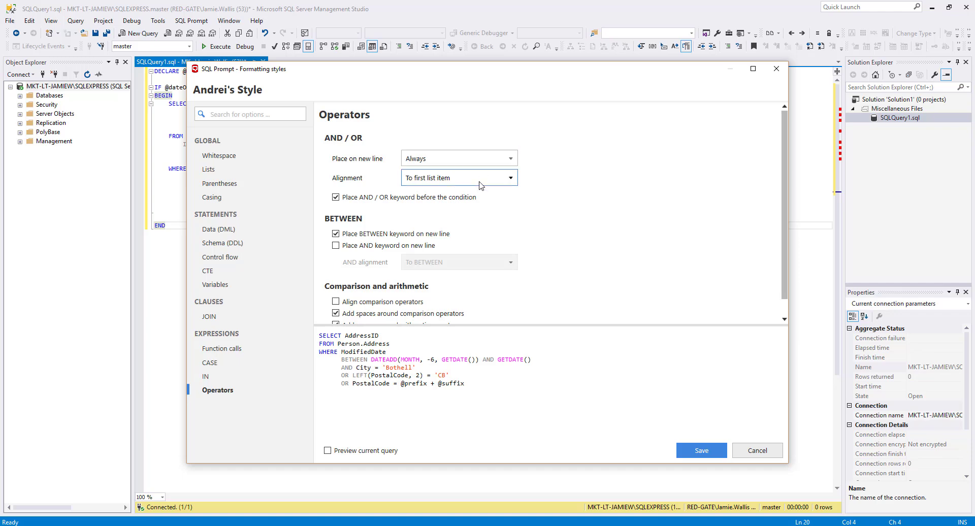
click(509, 177)
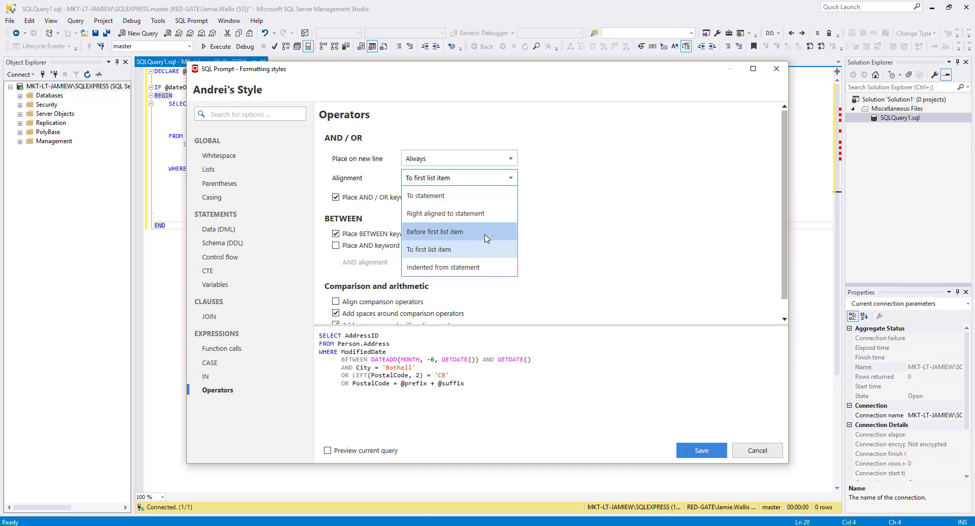
mouse_move(485, 250)
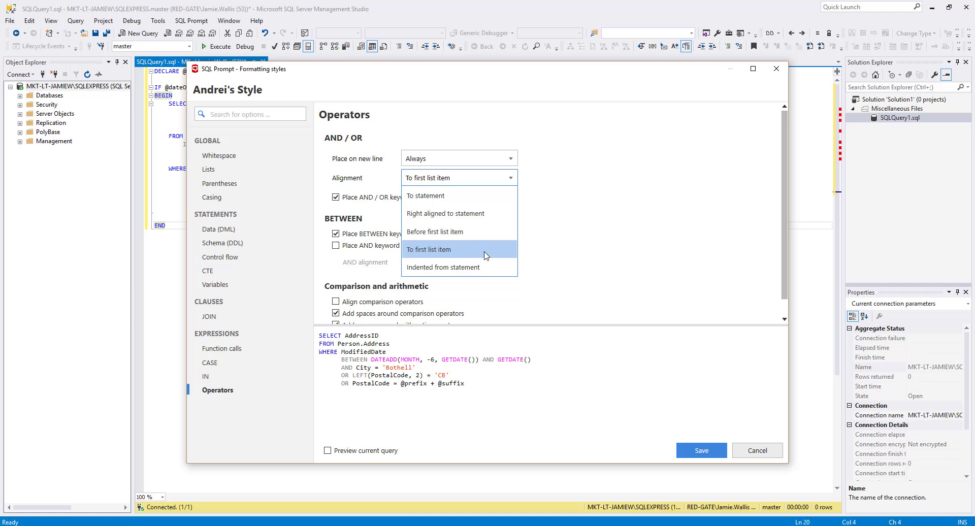
click(428, 250)
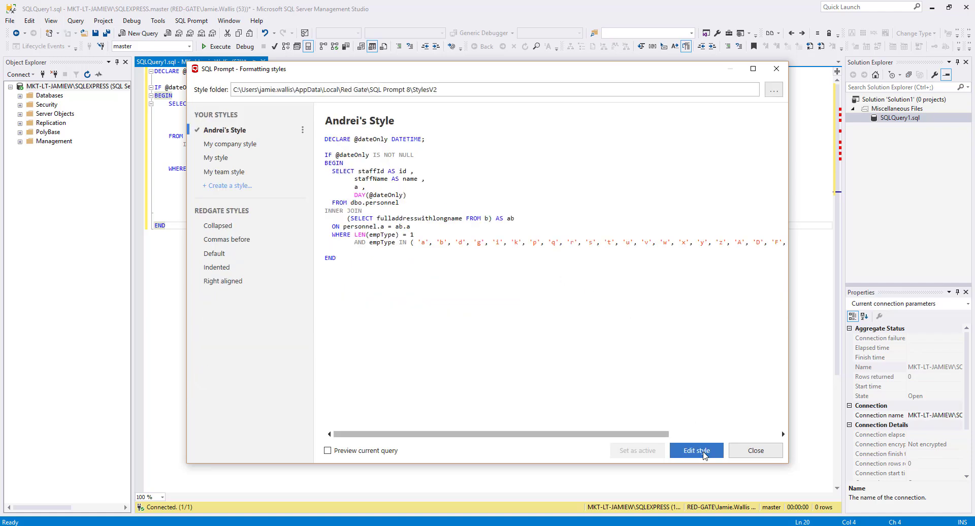
mouse_move(331, 210)
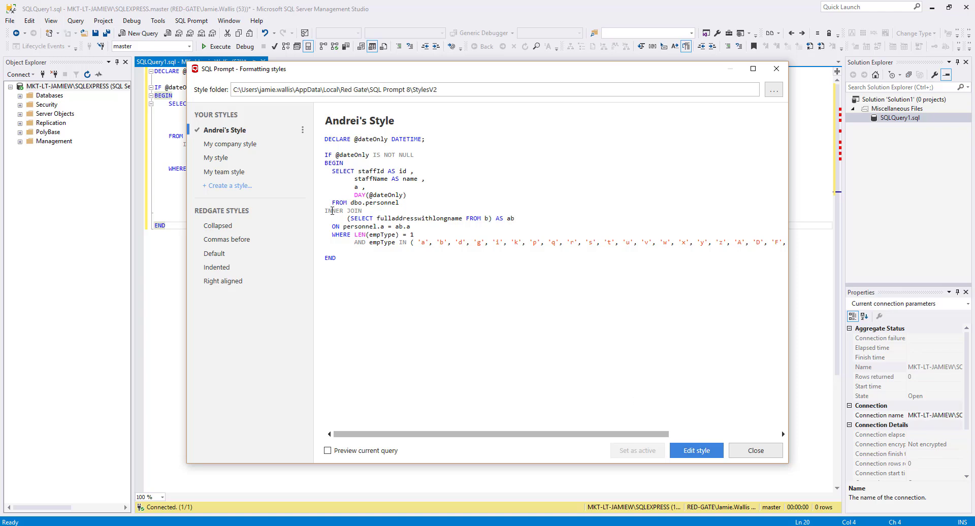
mouse_move(260, 171)
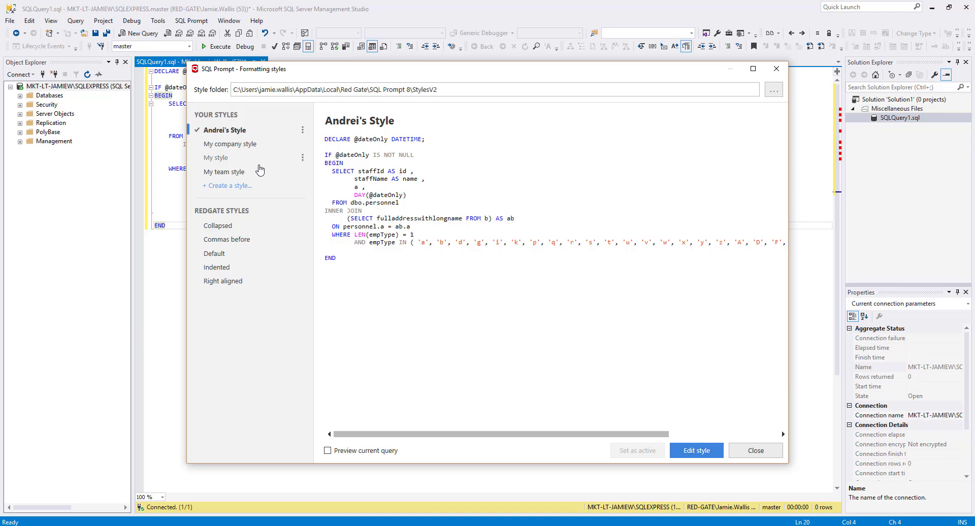
mouse_move(605, 429)
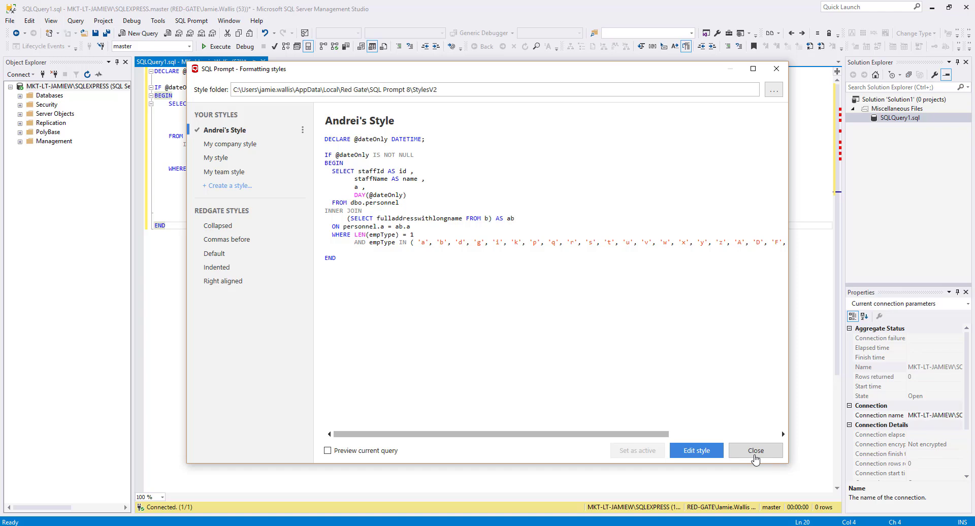
mouse_move(766, 375)
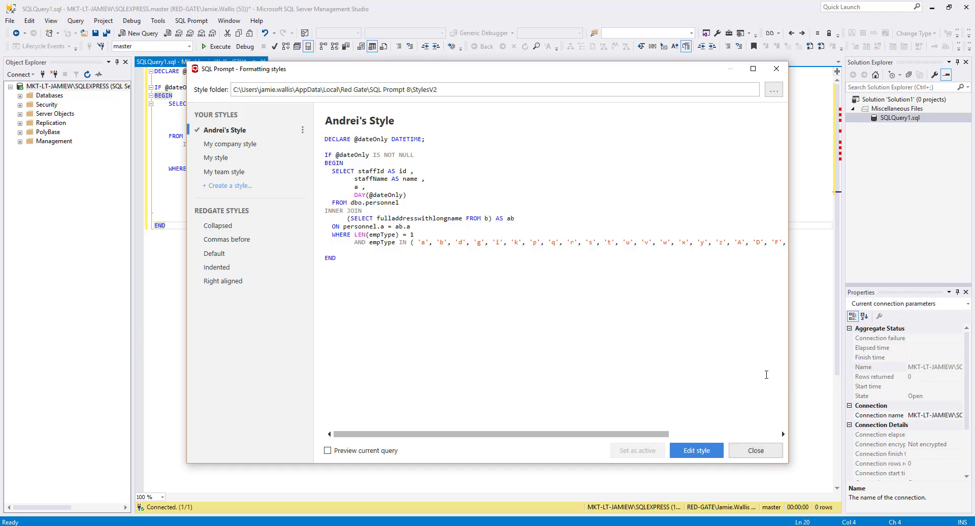